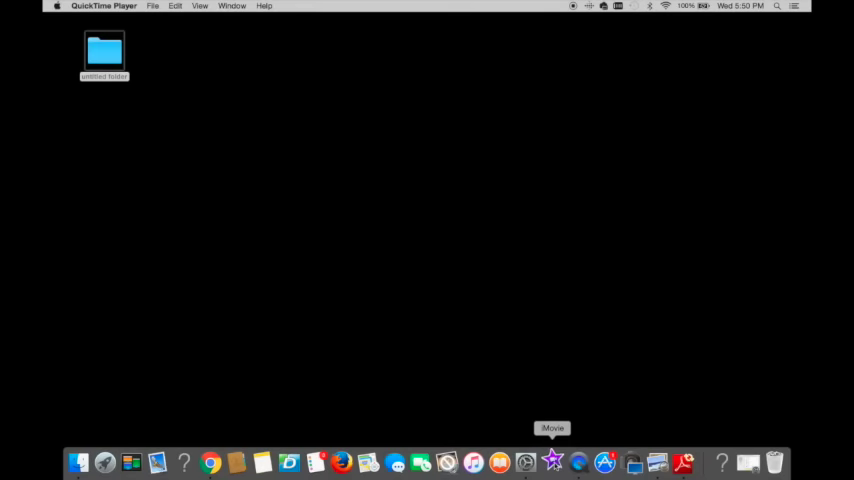
Launch iMovie from the Dock.
{"action": "left_click", "coordinate": [552, 463]}
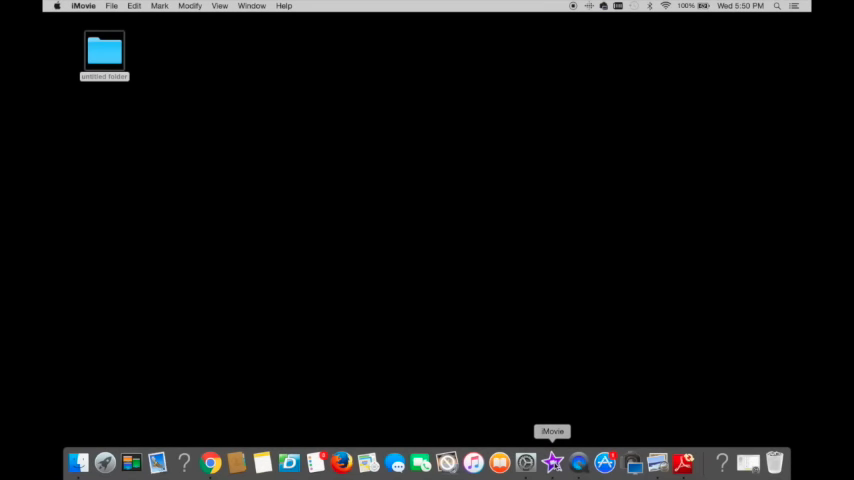
Bring up the iMovie window with the existing Pendulum project loaded.
{"action": "left_click", "coordinate": [552, 462]}
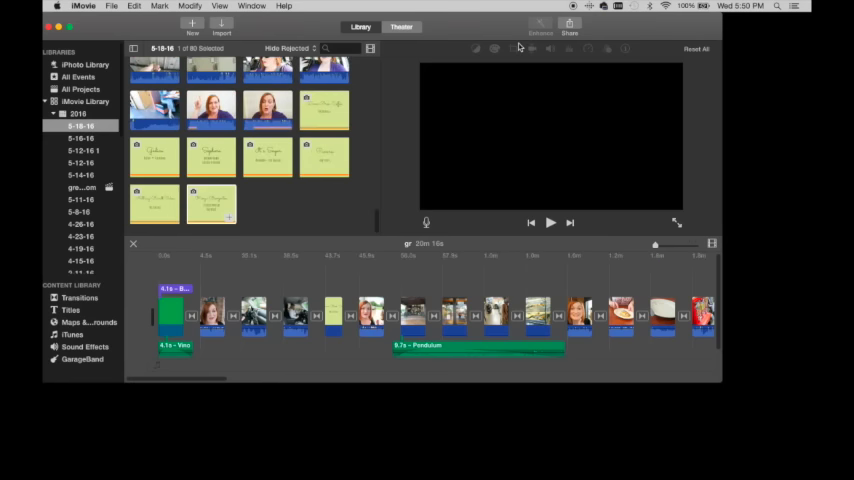
{"action": "mouse_move", "coordinate": [531, 49]}
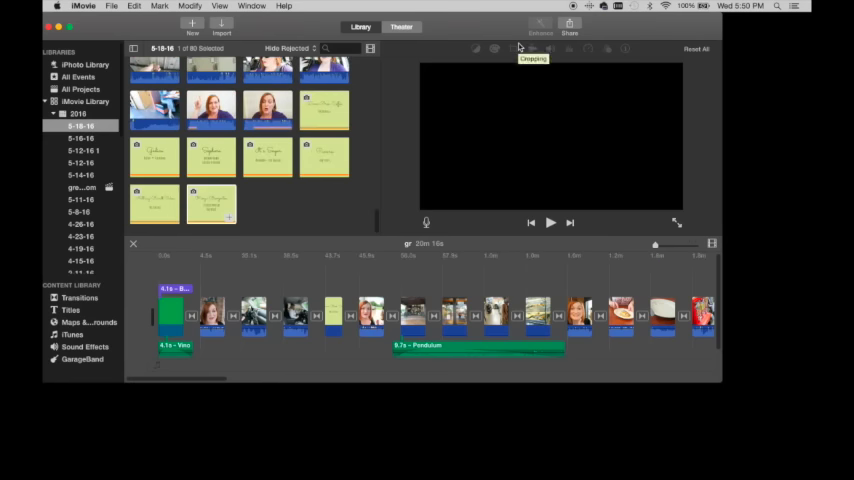
{"action": "mouse_move", "coordinate": [510, 137]}
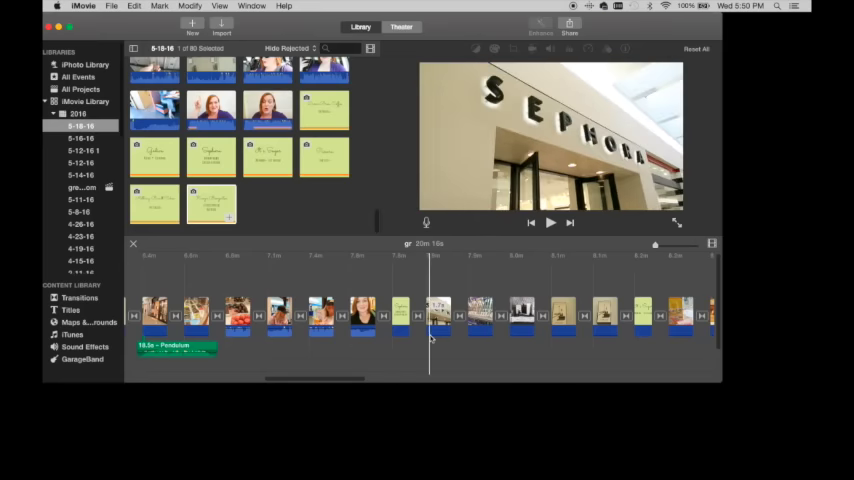
{"action": "mouse_move", "coordinate": [432, 335]}
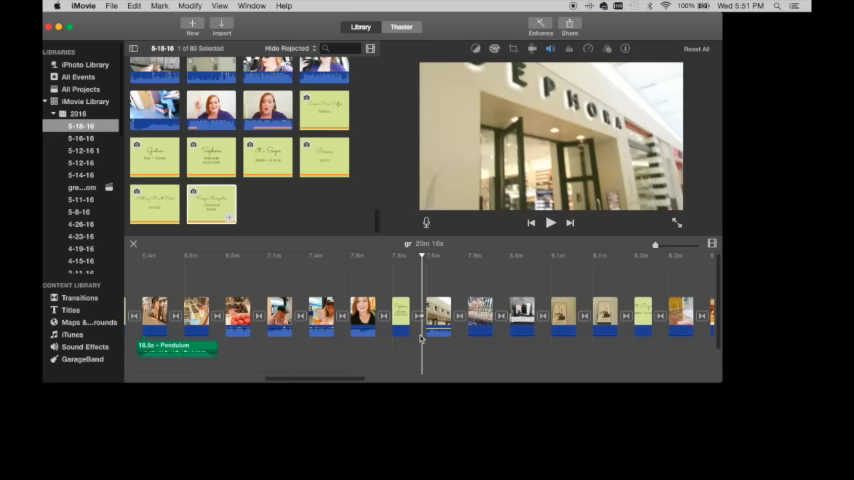
{"action": "left_click", "coordinate": [550, 222]}
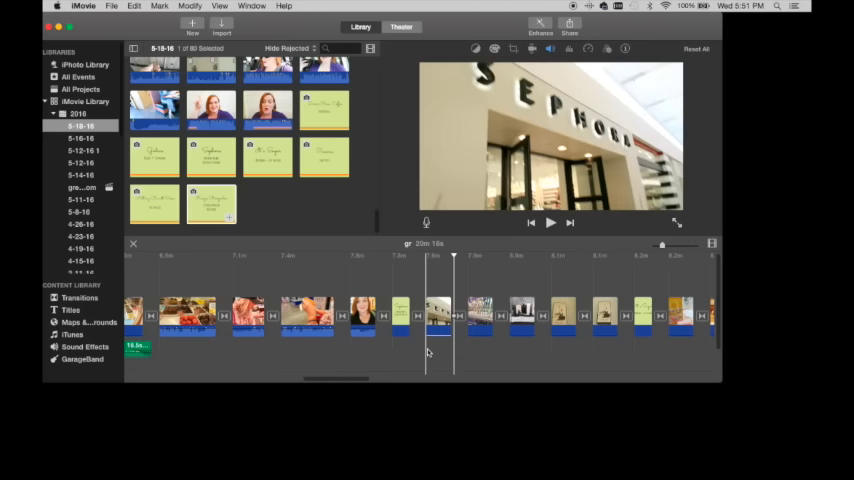
{"action": "left_click", "coordinate": [549, 222]}
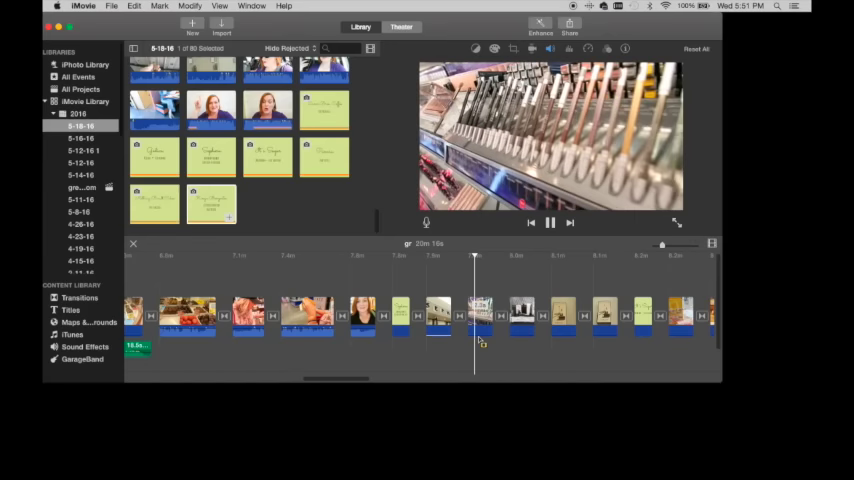
{"action": "left_click", "coordinate": [549, 222]}
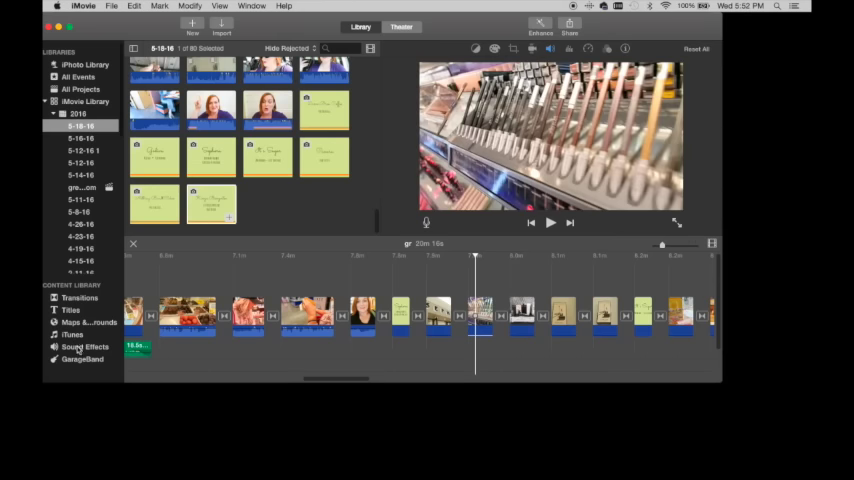
Add a Pendulum jingle under the Sephora clips, trimmed to 6 seconds.
{"action": "left_click", "coordinate": [85, 346]}
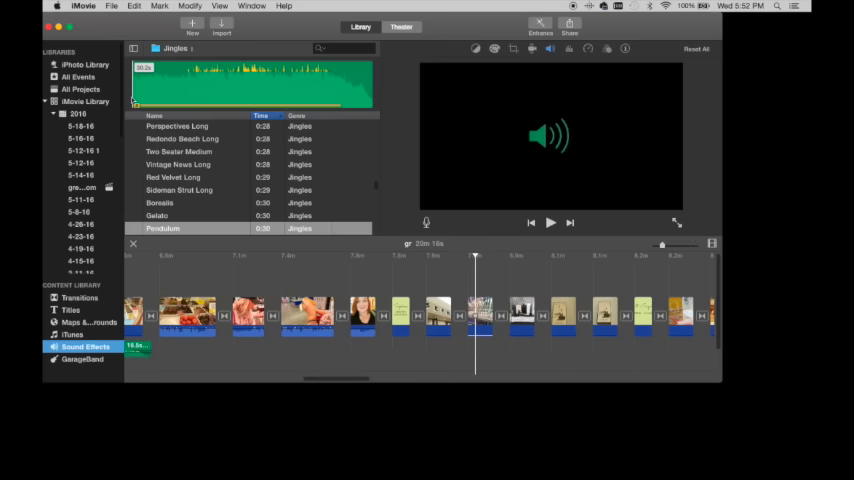
{"action": "left_click", "coordinate": [163, 228]}
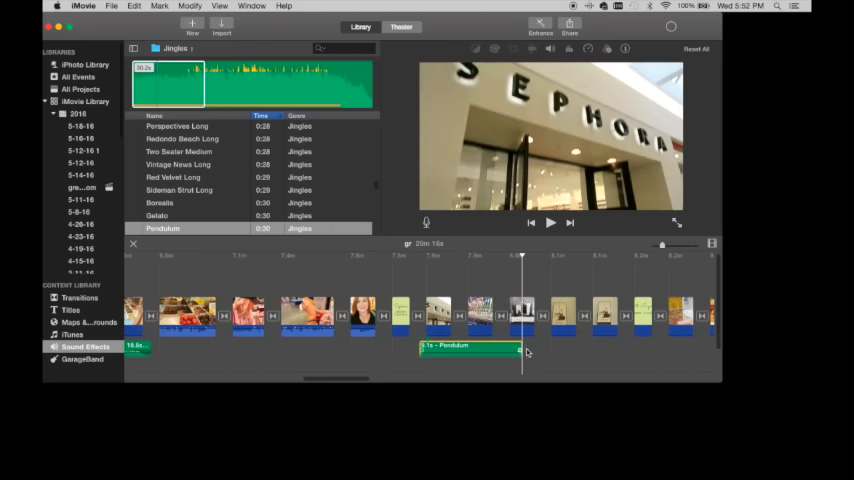
{"action": "left_click_drag", "start_coordinate": [518, 347], "coordinate": [505, 347]}
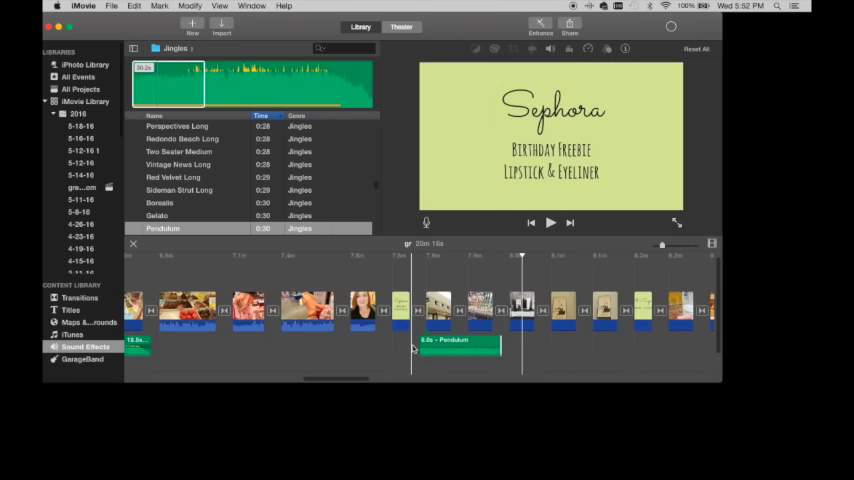
Give the Pendulum music clip near 7.8m a fade-out at its end.
{"action": "left_click", "coordinate": [550, 223]}
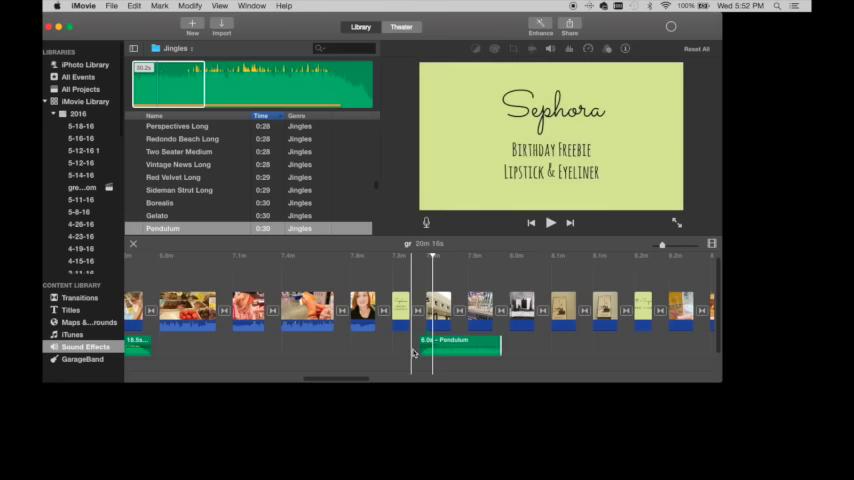
{"action": "left_click", "coordinate": [550, 222]}
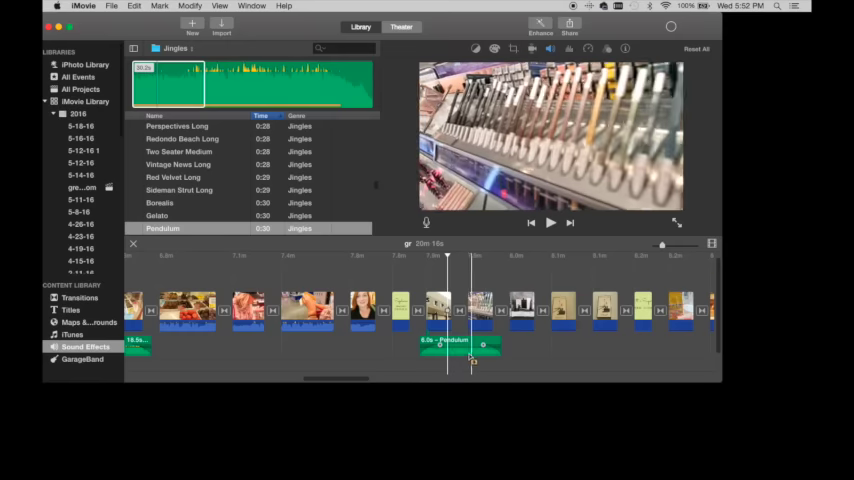
{"action": "left_click", "coordinate": [550, 223]}
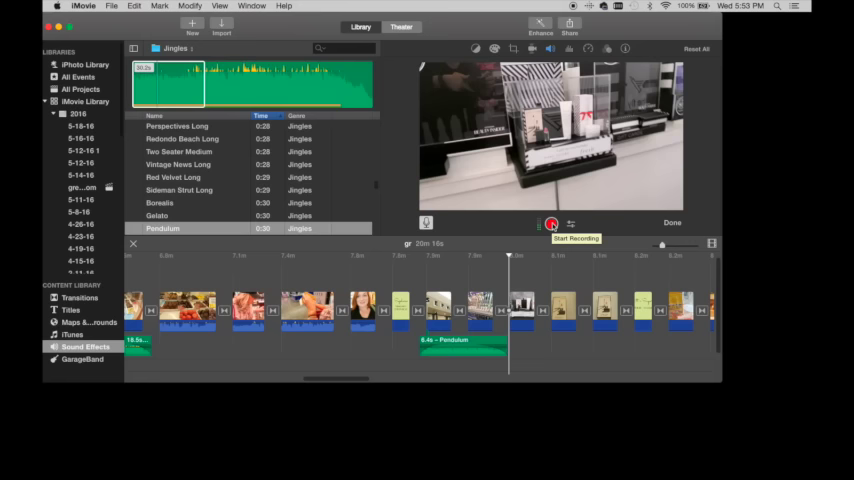
Record a roughly 6-second voiceover starting right after the Pendulum jingle.
{"action": "left_click", "coordinate": [551, 223]}
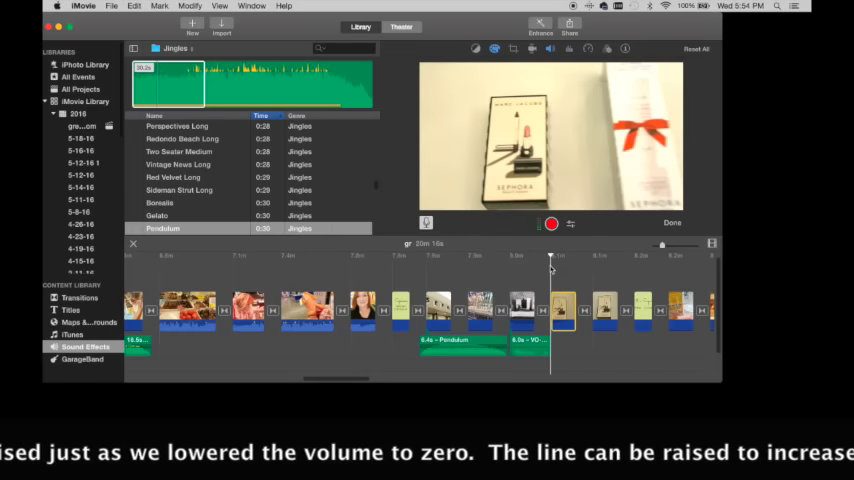
{"action": "mouse_move", "coordinate": [410, 270]}
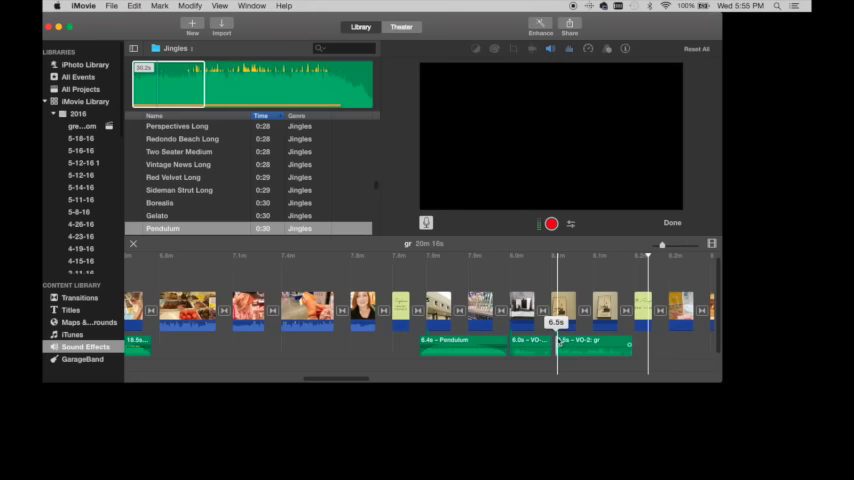
Record voiceover VO-2 and place it beneath the footage after the first voiceover.
{"action": "left_click", "coordinate": [588, 345]}
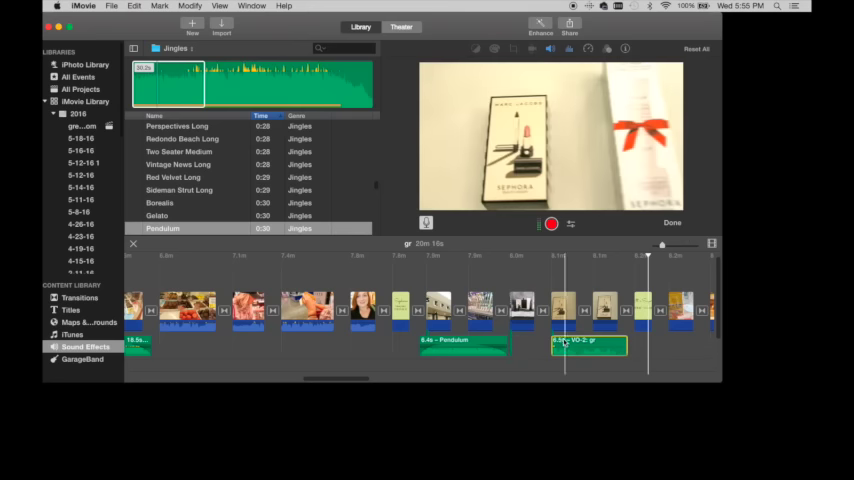
{"action": "left_click", "coordinate": [135, 6]}
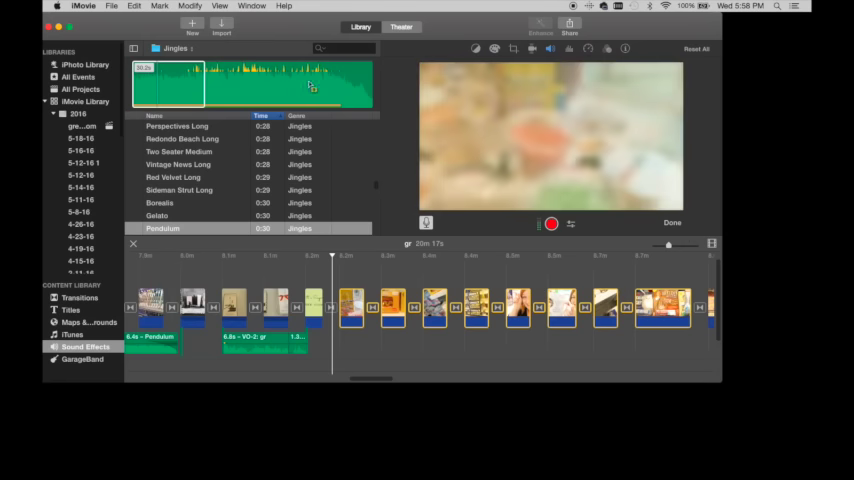
Preview the Playful track in Theme Music, then return the sound browser to Jingles.
{"action": "left_click", "coordinate": [163, 228]}
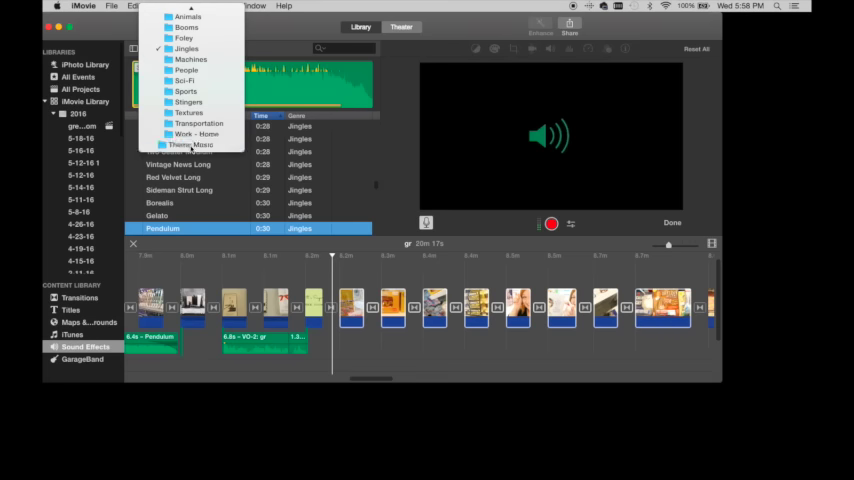
{"action": "left_click", "coordinate": [191, 144]}
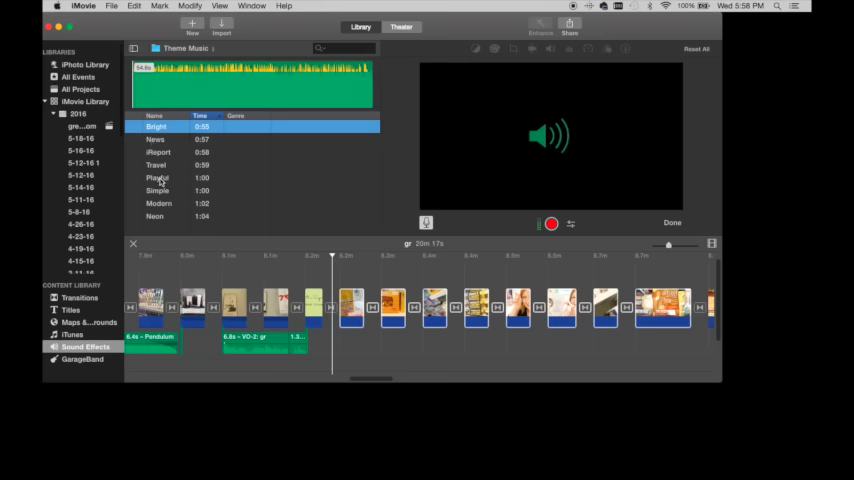
{"action": "left_click", "coordinate": [157, 177]}
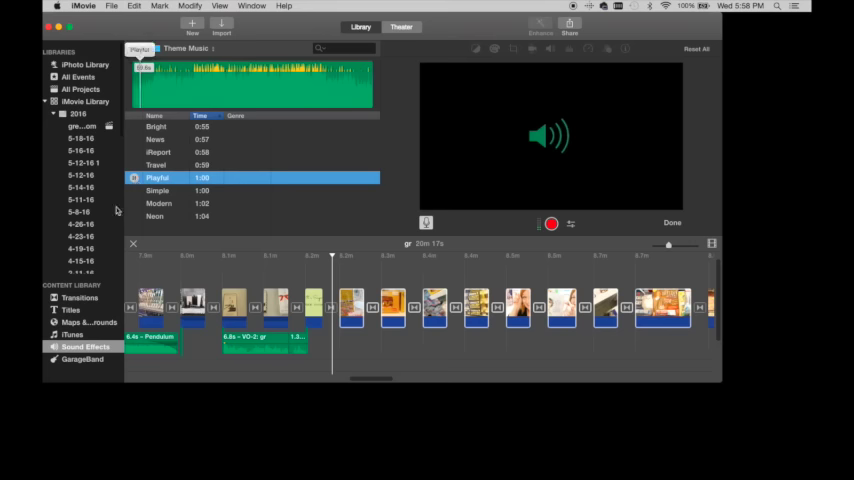
{"action": "left_click", "coordinate": [73, 335]}
{"action": "type", "text": "v"}
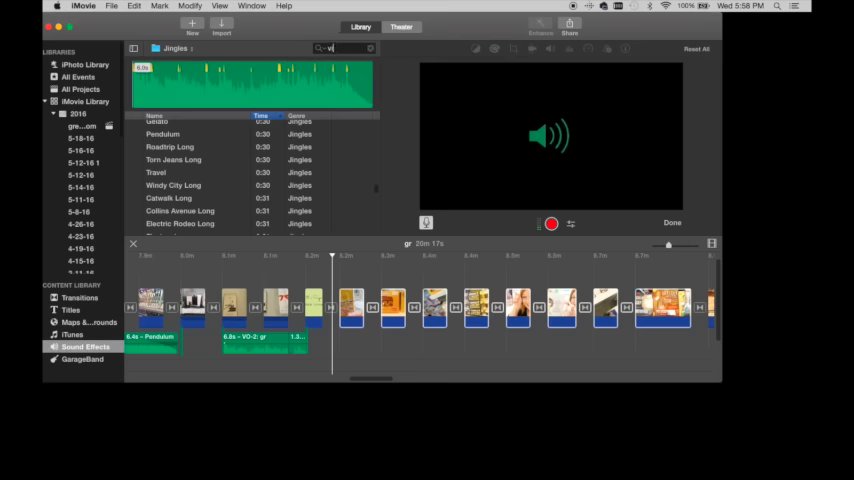
Search the sound library for 'vin' and select the Vino jingle.
{"action": "type", "text": "in"}
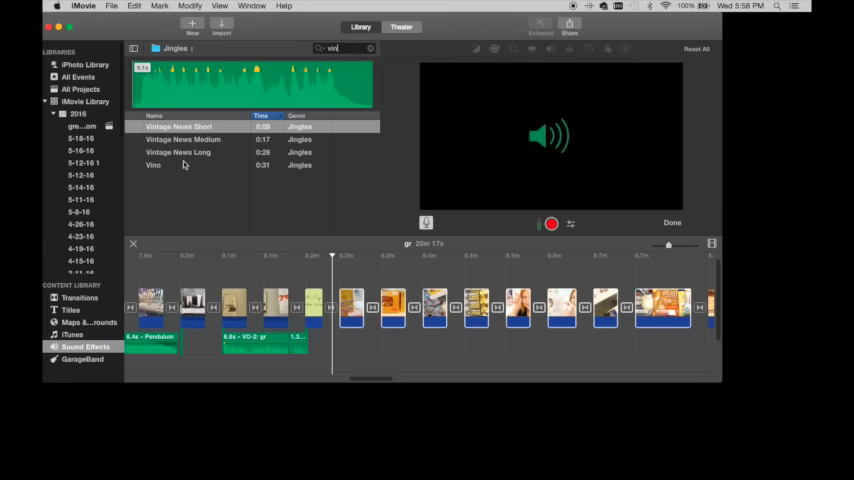
{"action": "left_click", "coordinate": [153, 165]}
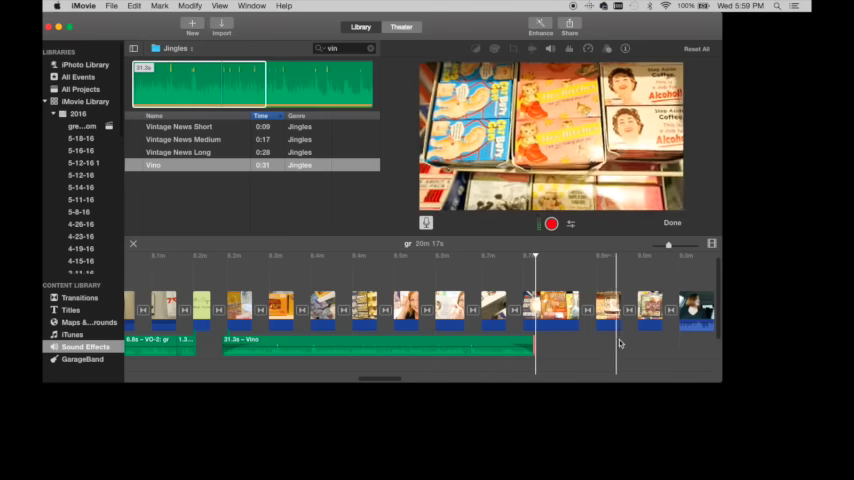
Lay Vino under the later footage, then select the clip around 8.7m.
{"action": "left_click", "coordinate": [550, 305]}
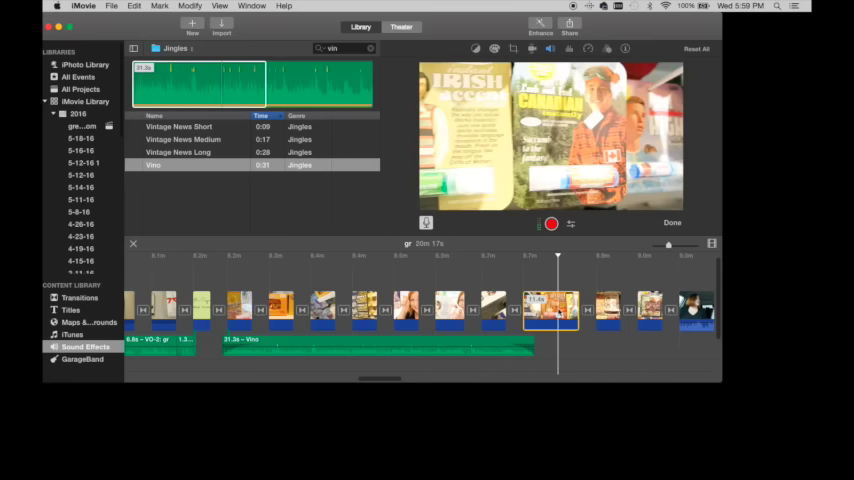